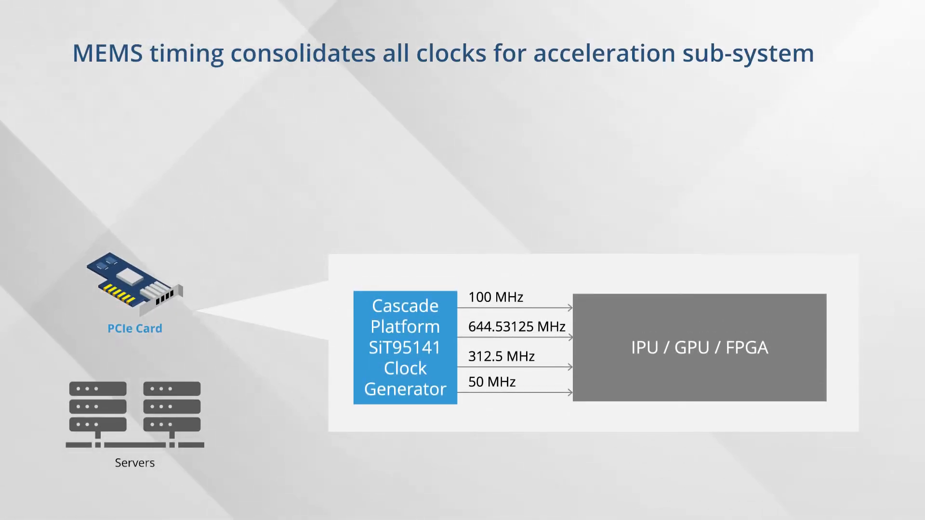
{"action": "type", "text": "Clock-system-on-a-chip: integrated MEMS, simplifies design, saves space, reduce BOM"}
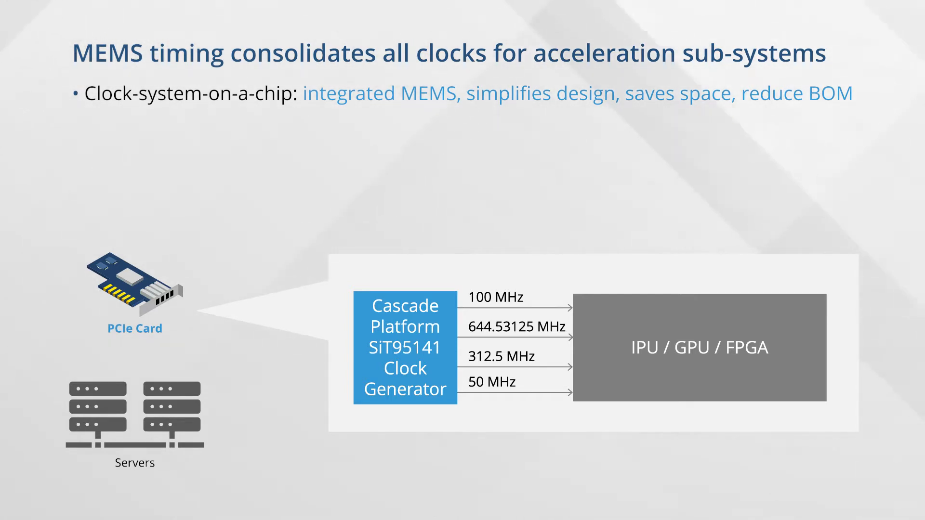
{"action": "type", "text": "10x more reliable: eliminates quartz-related field failures"}
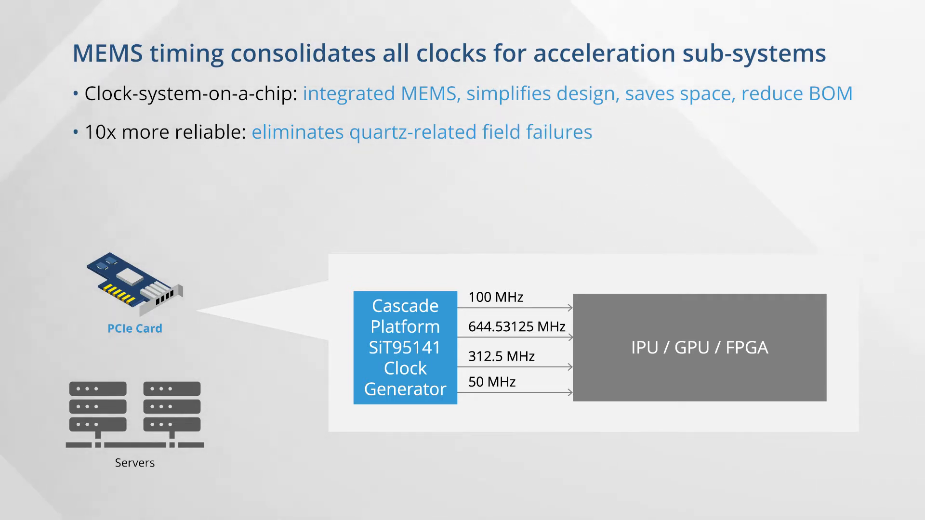
{"action": "type", "text": "10x more resilient: resistant"}
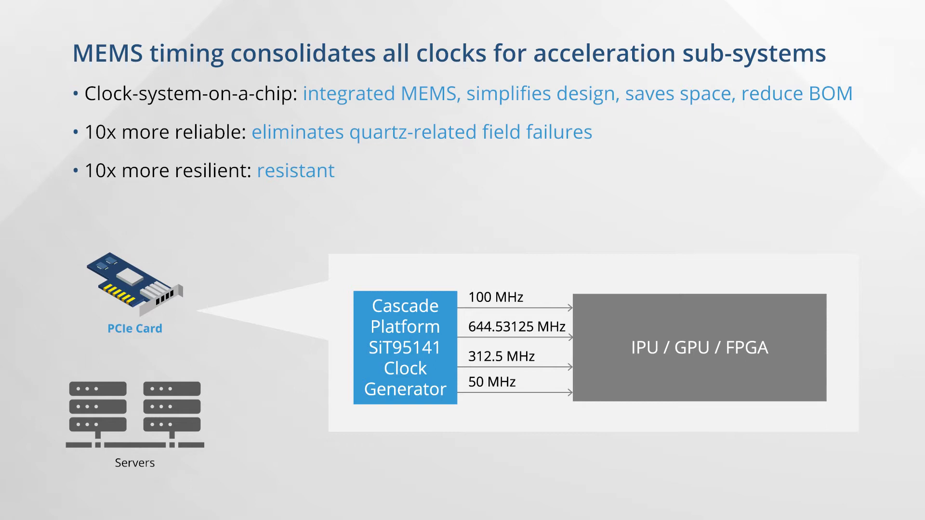
{"action": "type", "text": "to supply noise, EMI, shock and board bending"}
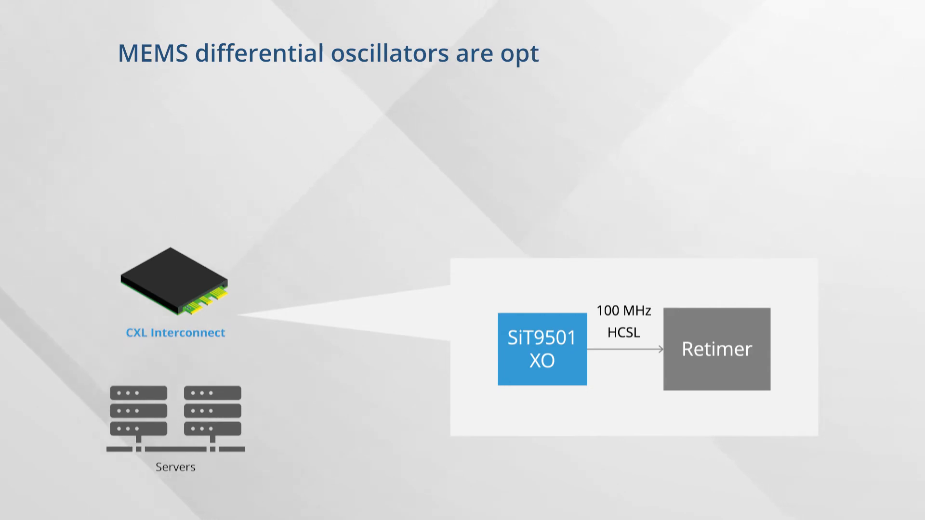
{"action": "type", "text": "imized for CXL clocking"}
{"action": "type", "text": "70 fs jitte"}
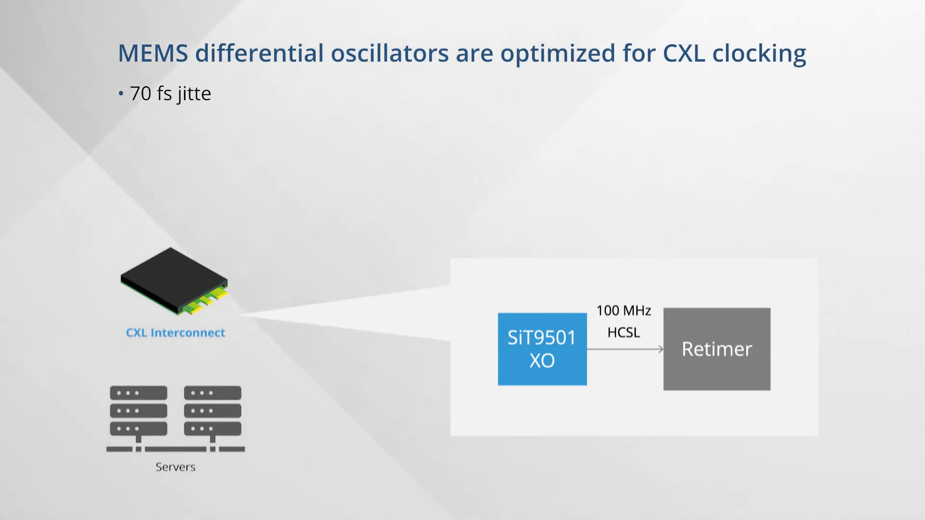
{"action": "type", "text": "r: best system design m"}
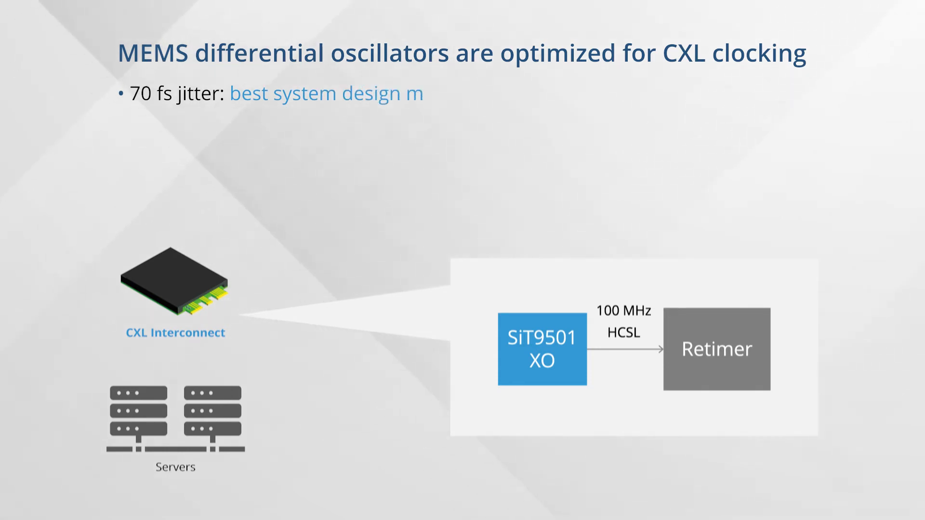
{"action": "type", "text": "argins"}
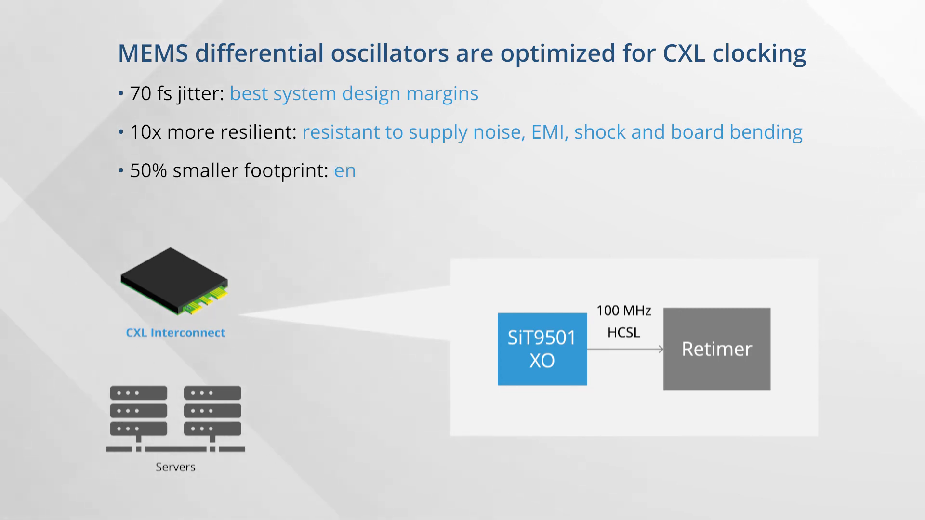
{"action": "type", "text": "enable dense designs, reduc"}
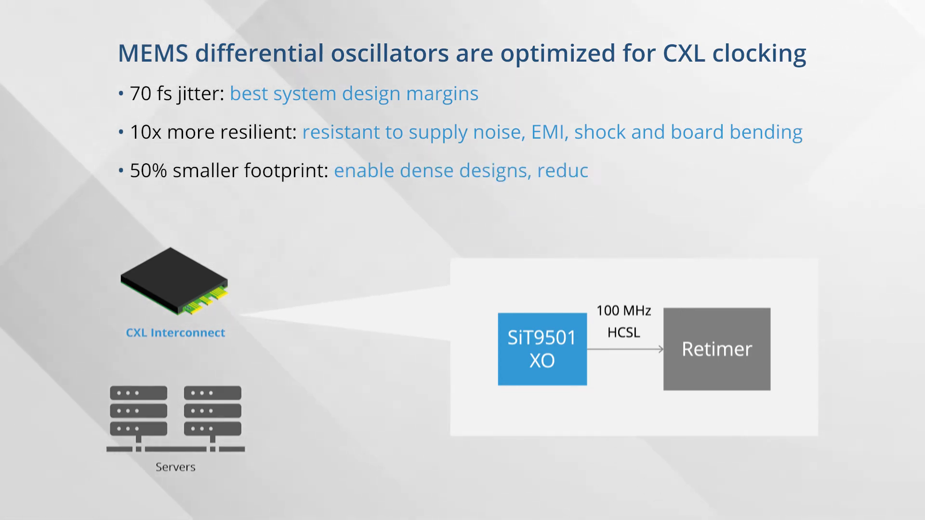